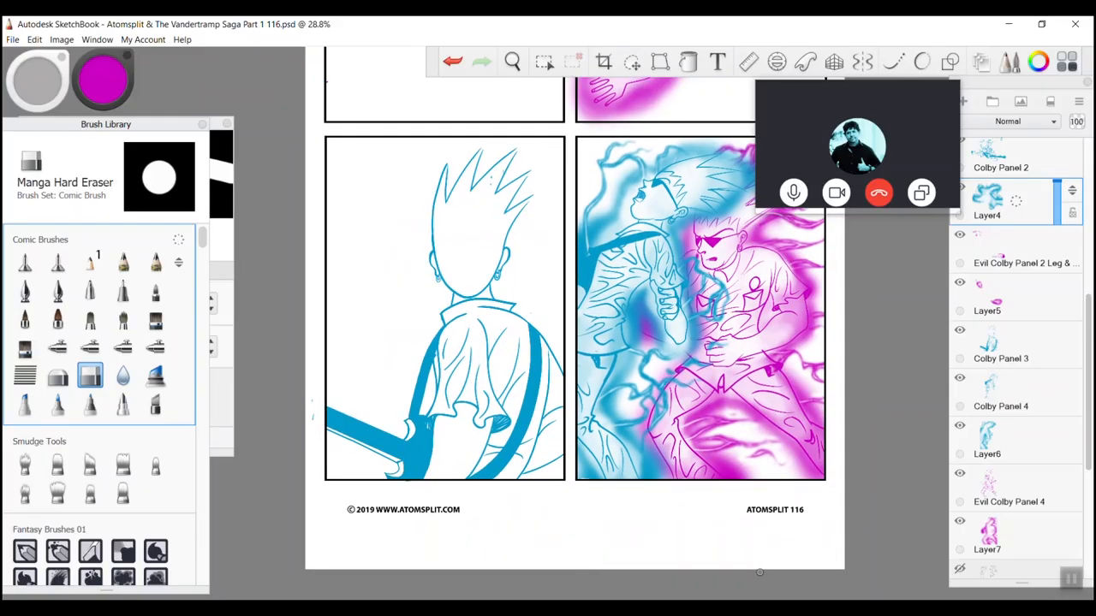
# Add a new empty layer, Layer9, above Colby Panel 4 in the Layer Editor.
pyautogui.scroll(-3)
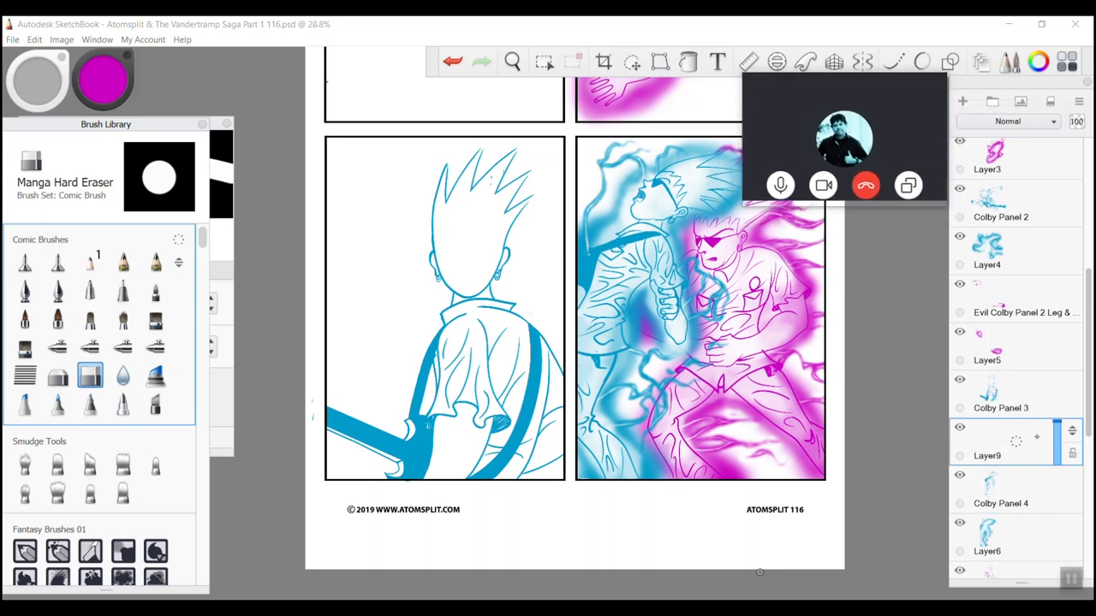
pyautogui.scroll(-3)
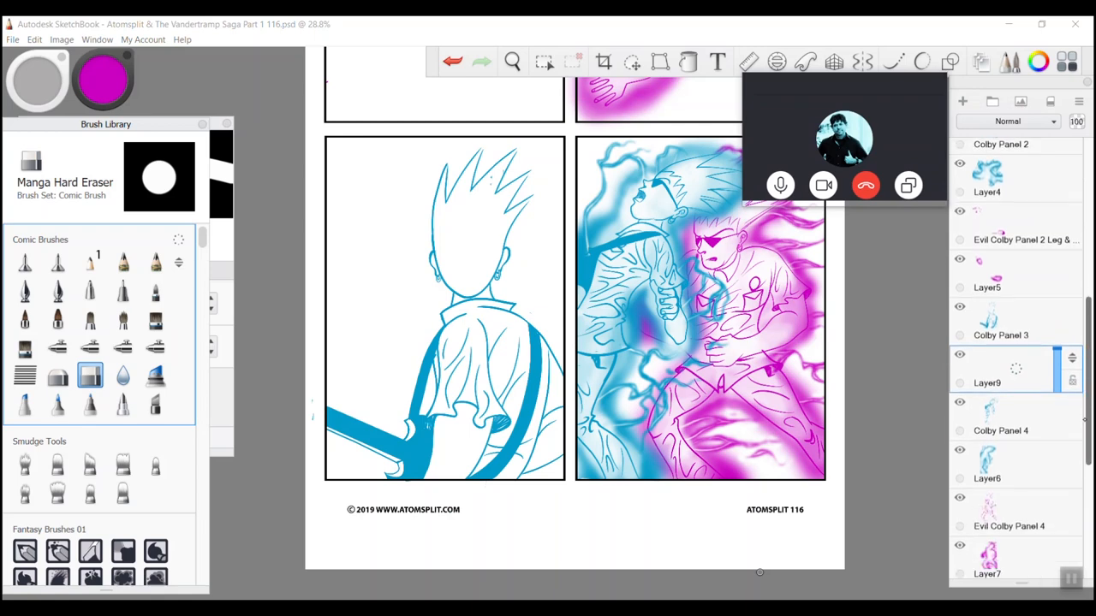
pyautogui.scroll(-3)
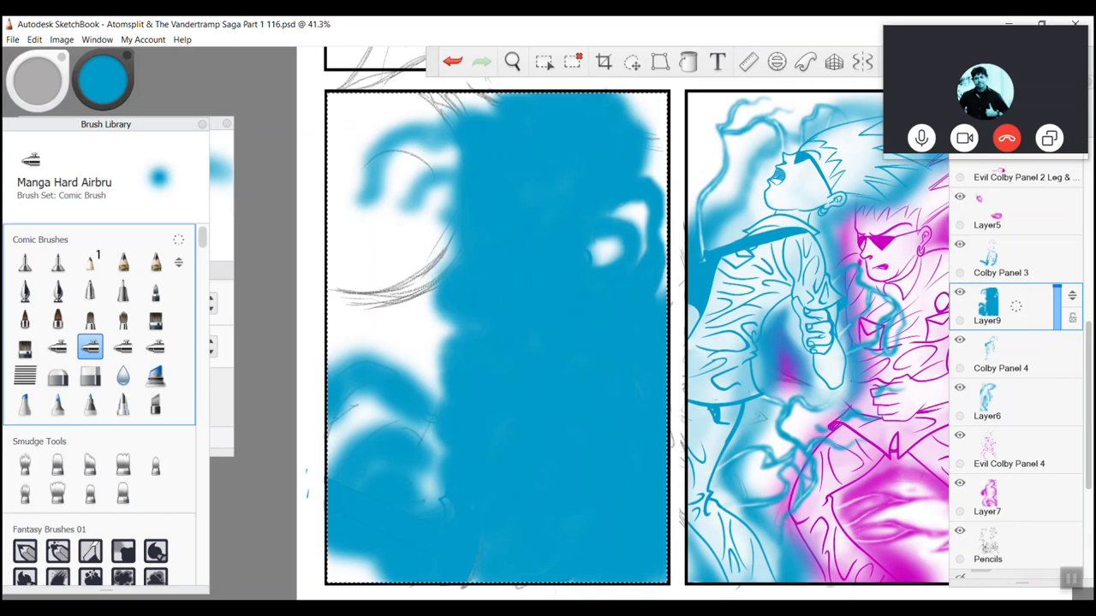
# Airbrush cyan over the left panel on Layer9, then switch to the Manga Soft Eraser.
pyautogui.scroll(-3)
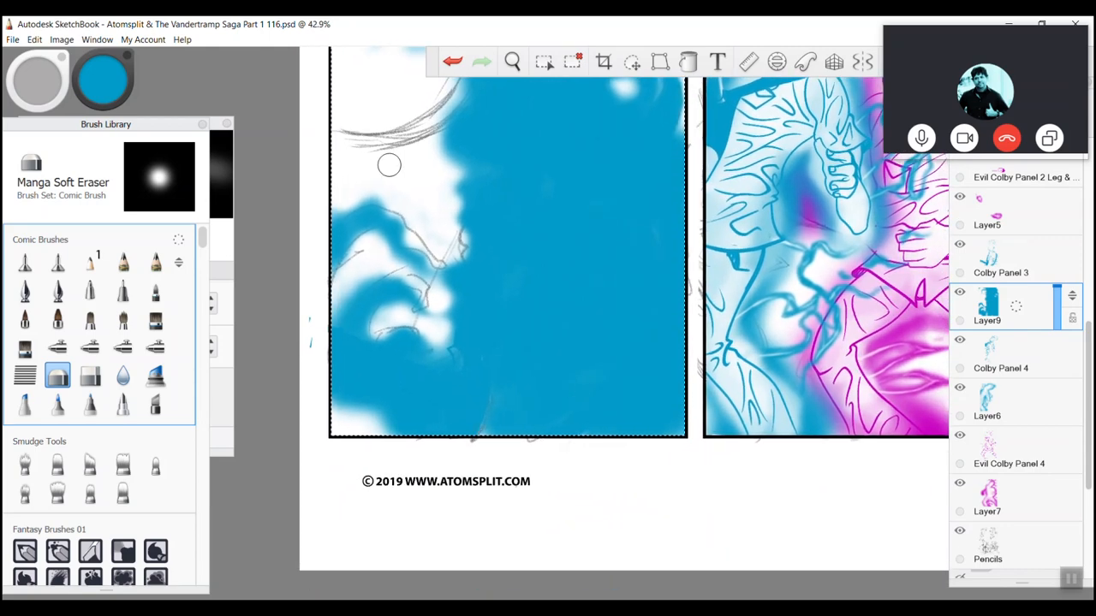
pyautogui.click(90, 347)
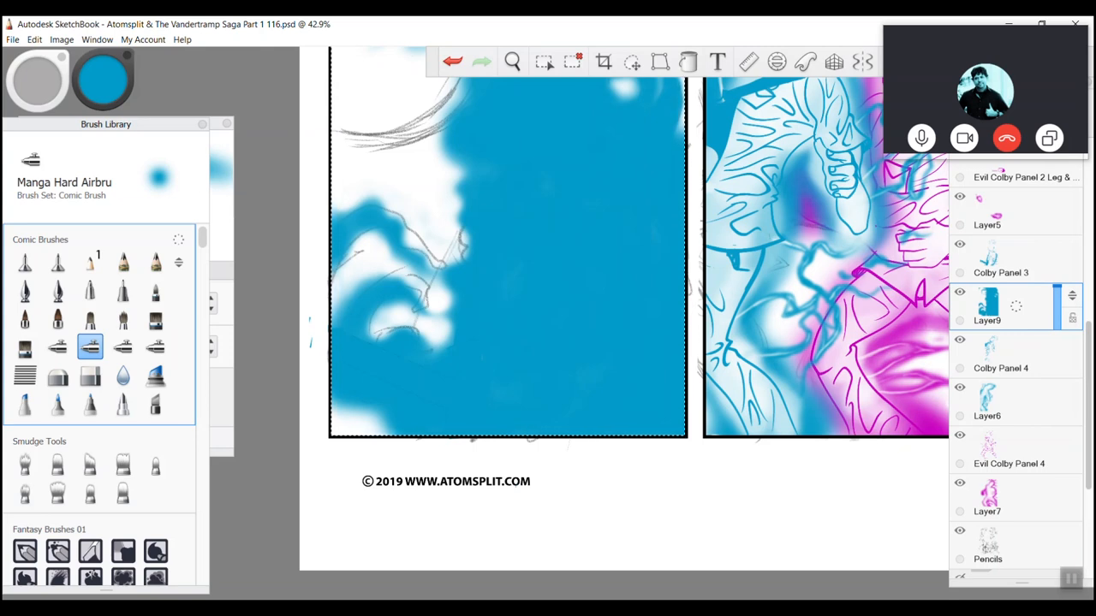
pyautogui.click(55, 348)
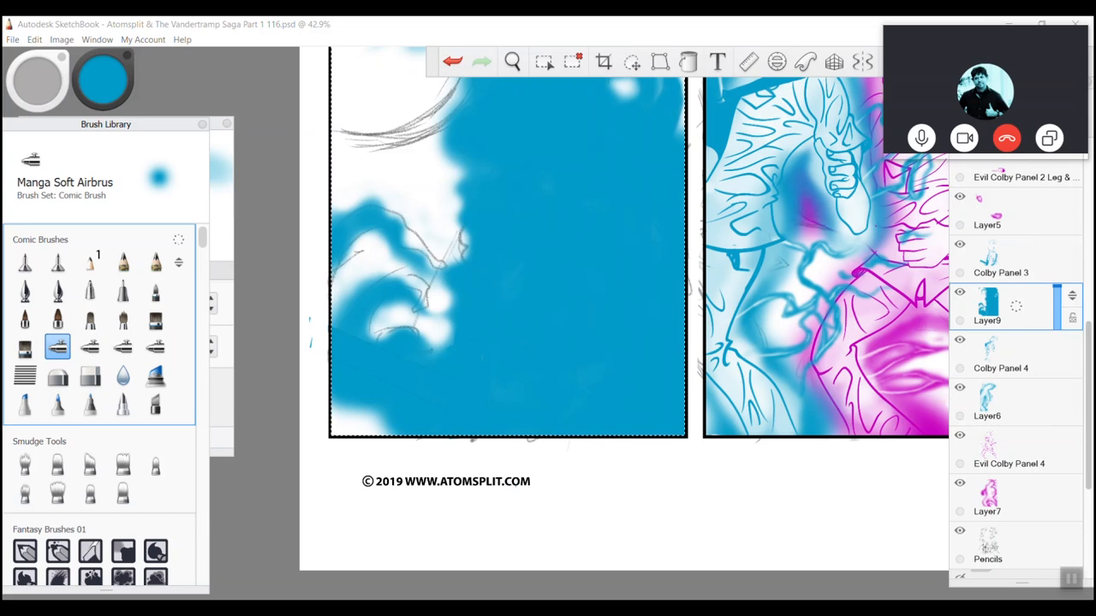
pyautogui.click(88, 344)
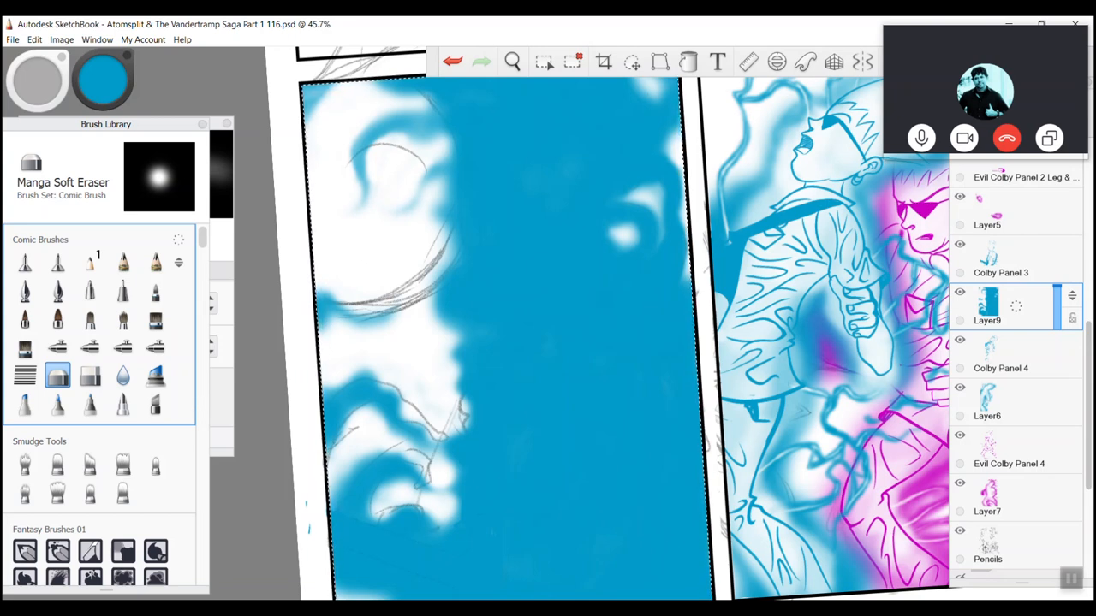
# Enlarge the Manga Soft Eraser to about 168 and erase cyan from inside the figure's outline.
pyautogui.scroll(-3)
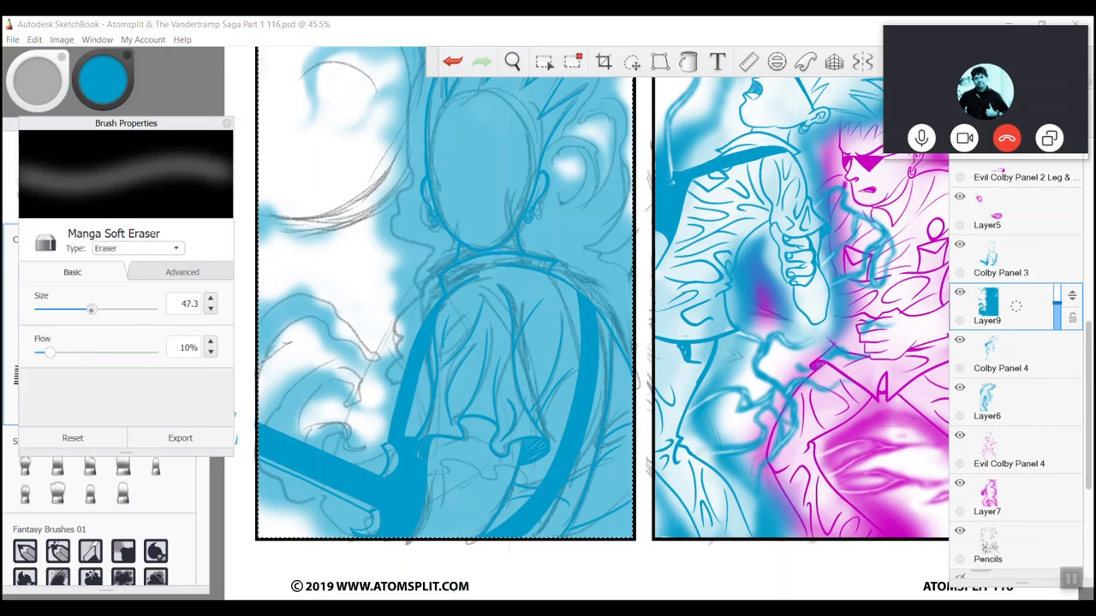
pyautogui.moveTo(92, 310); pyautogui.dragTo(122, 310)
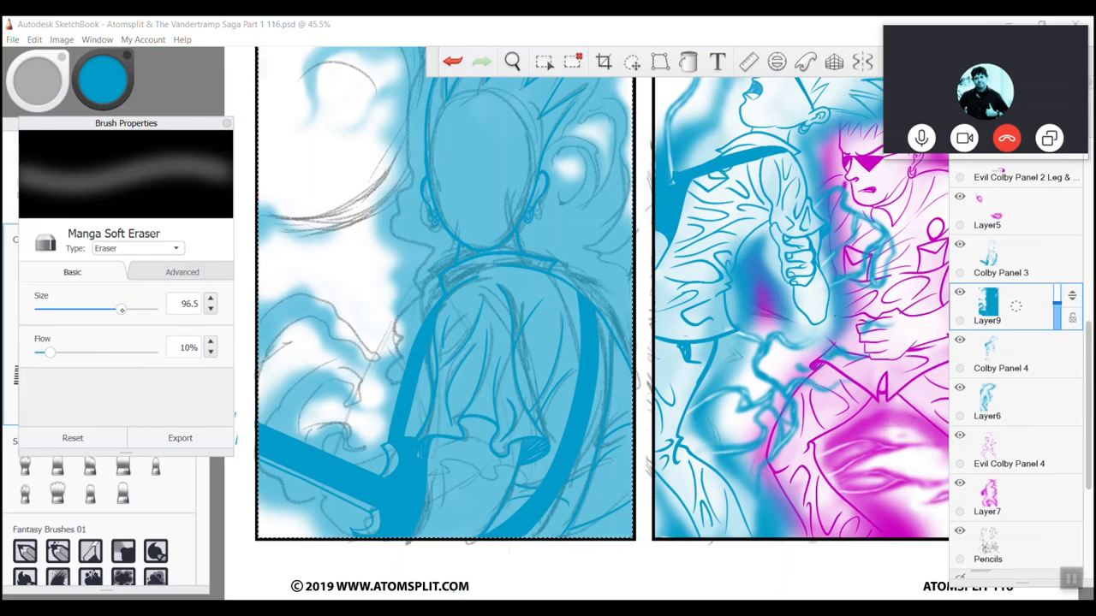
pyautogui.moveTo(121, 310); pyautogui.dragTo(129, 310)
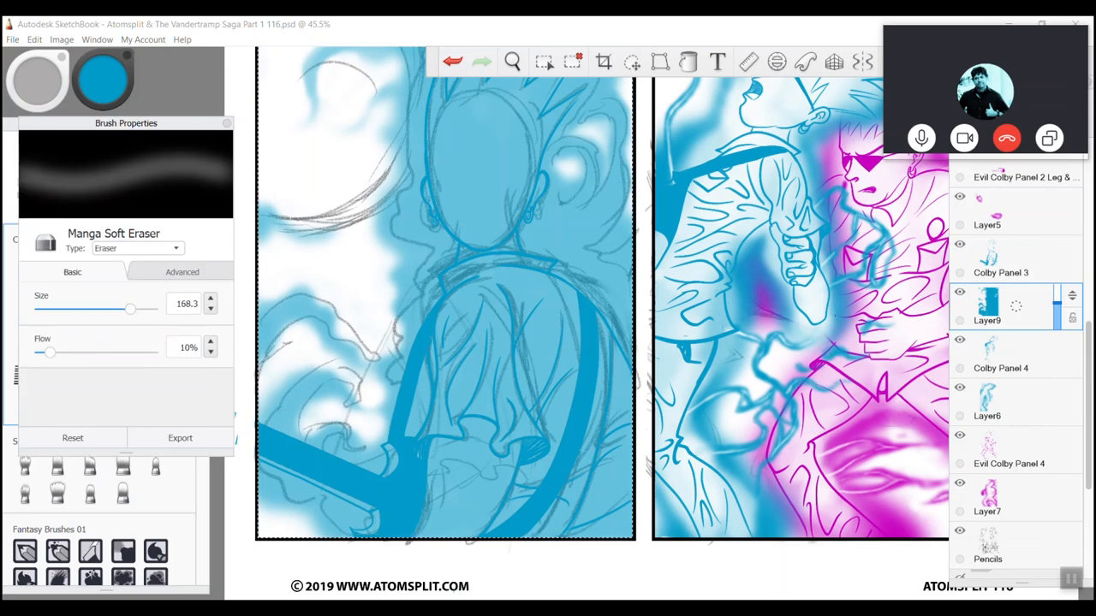
pyautogui.moveTo(129, 309); pyautogui.dragTo(126, 309)
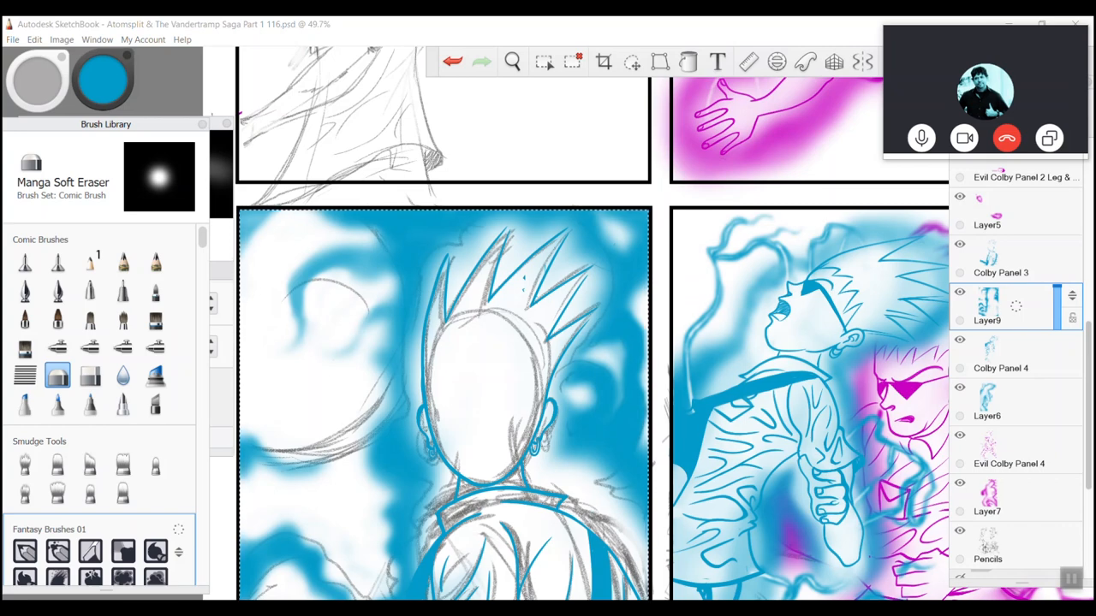
# Airbrush soft cyan energy around the figure on Layer9 with the Manga Soft Airbrush at 40% opacity.
pyautogui.scroll(-3)
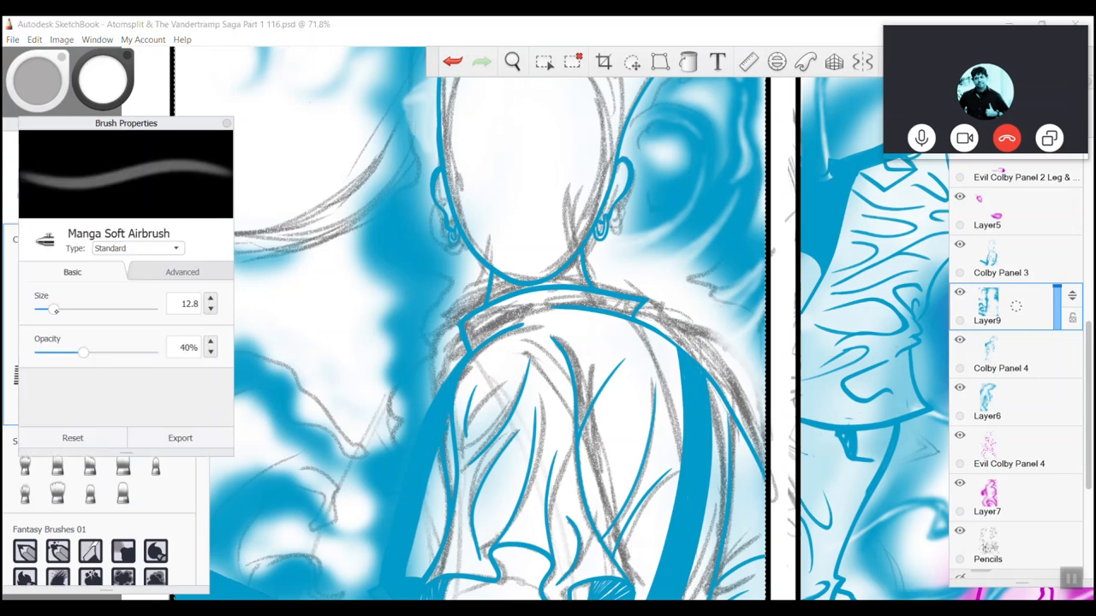
# Raise the airbrush size to about 41 and spread cyan along the panel's lower edge.
pyautogui.moveTo(54, 309); pyautogui.dragTo(69, 309)
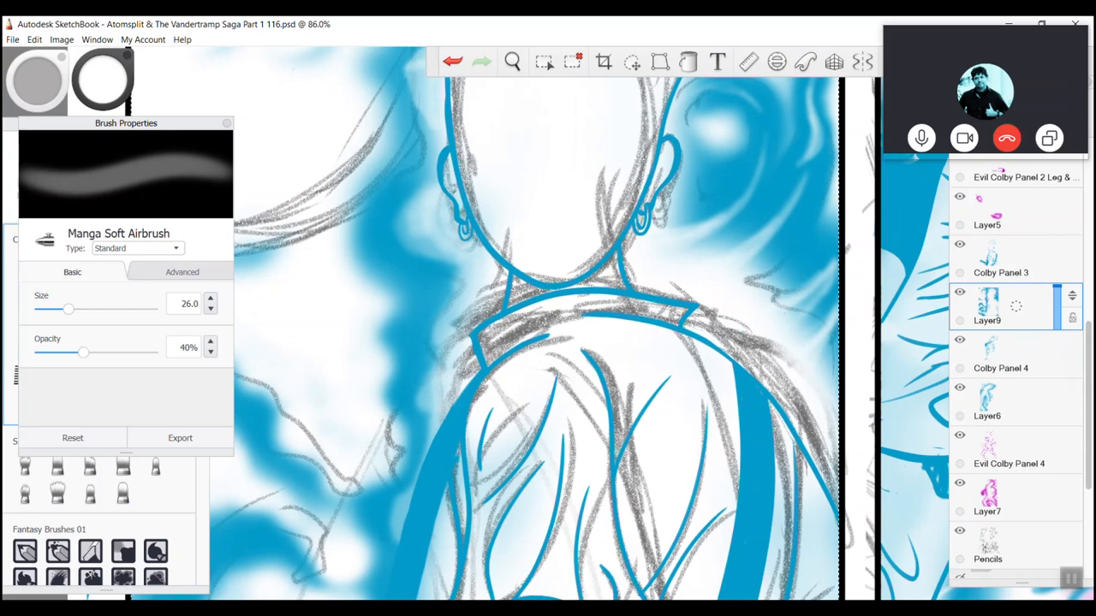
pyautogui.moveTo(68, 309); pyautogui.dragTo(71, 310)
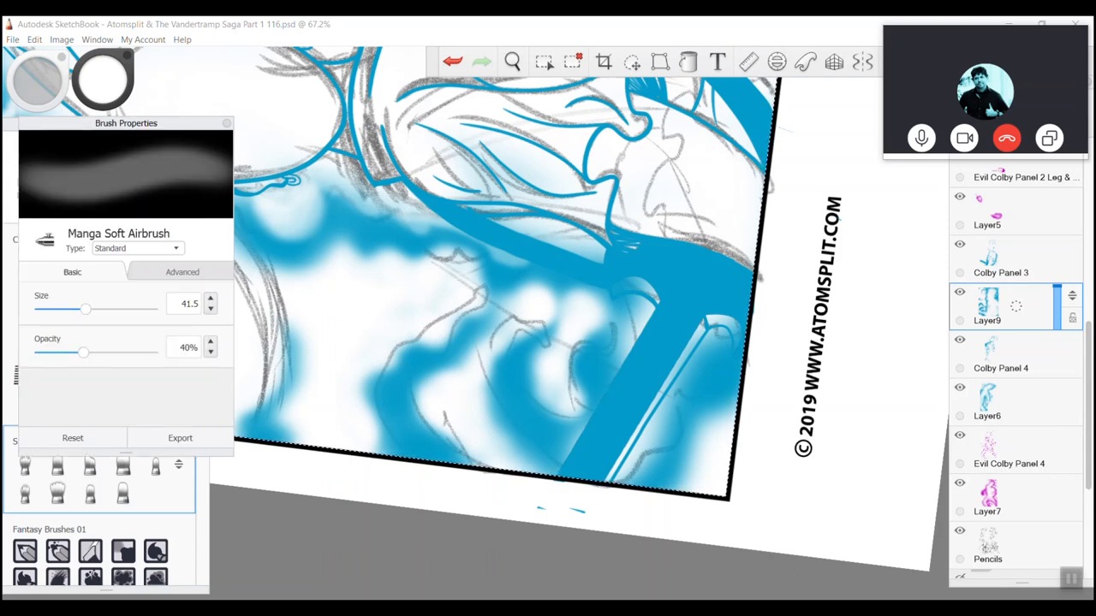
# Set the Manga Soft Airbrush to size about 18.9 at 40% opacity and paint cyan around the head.
pyautogui.moveTo(85, 310); pyautogui.dragTo(51, 309)
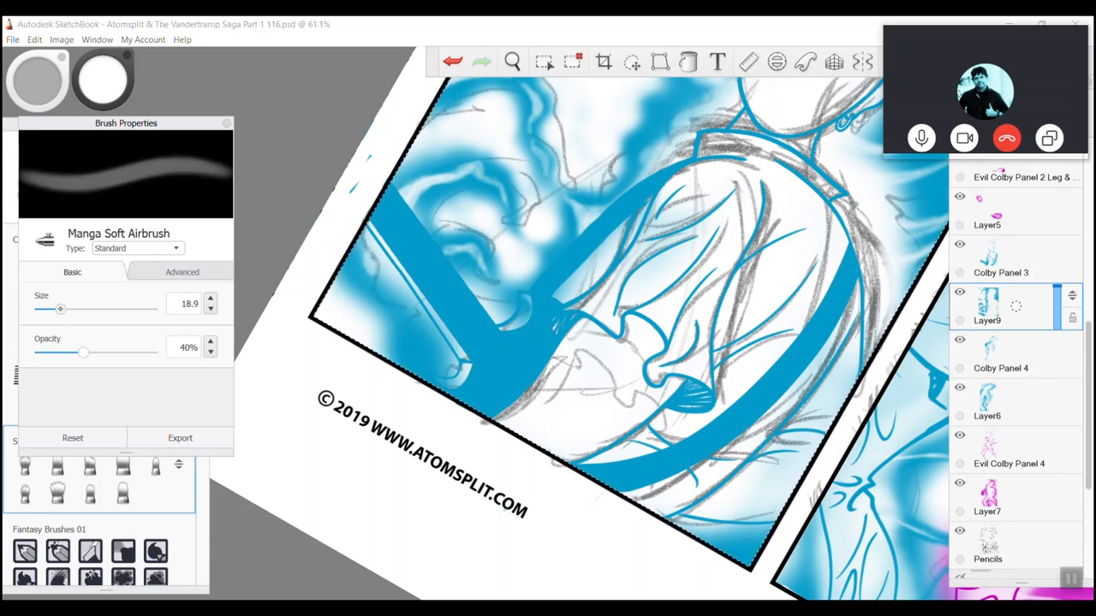
# Adjust the airbrush size and build denser cyan strokes around the hair and face.
pyautogui.moveTo(60, 309); pyautogui.dragTo(67, 309)
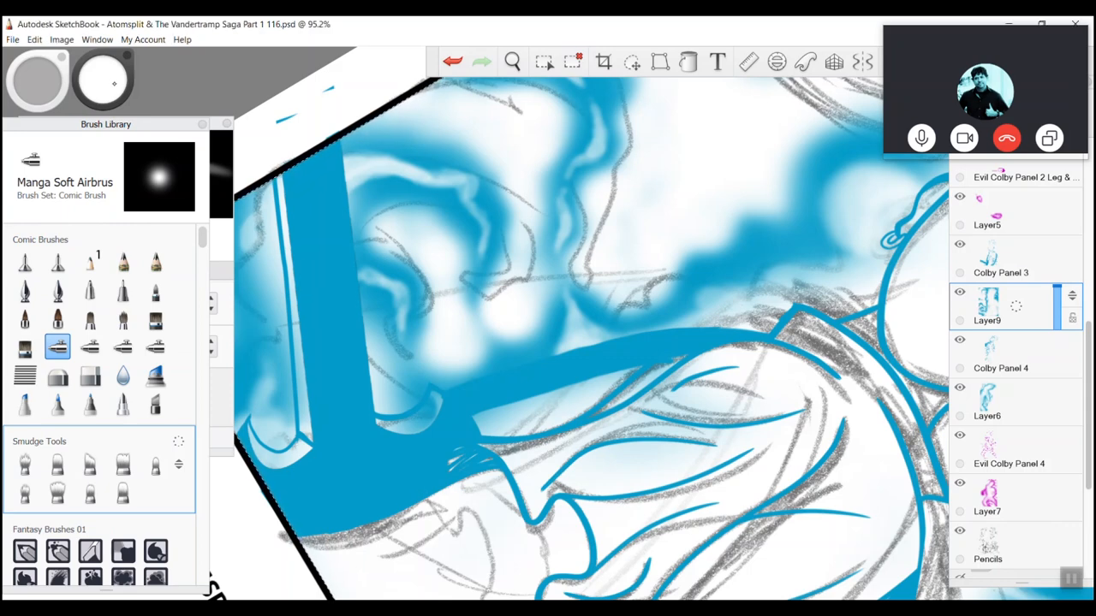
# Finish the swirling cyan glow around the figure and pick the Manga Soft Eraser for cleanup.
pyautogui.click(54, 77)
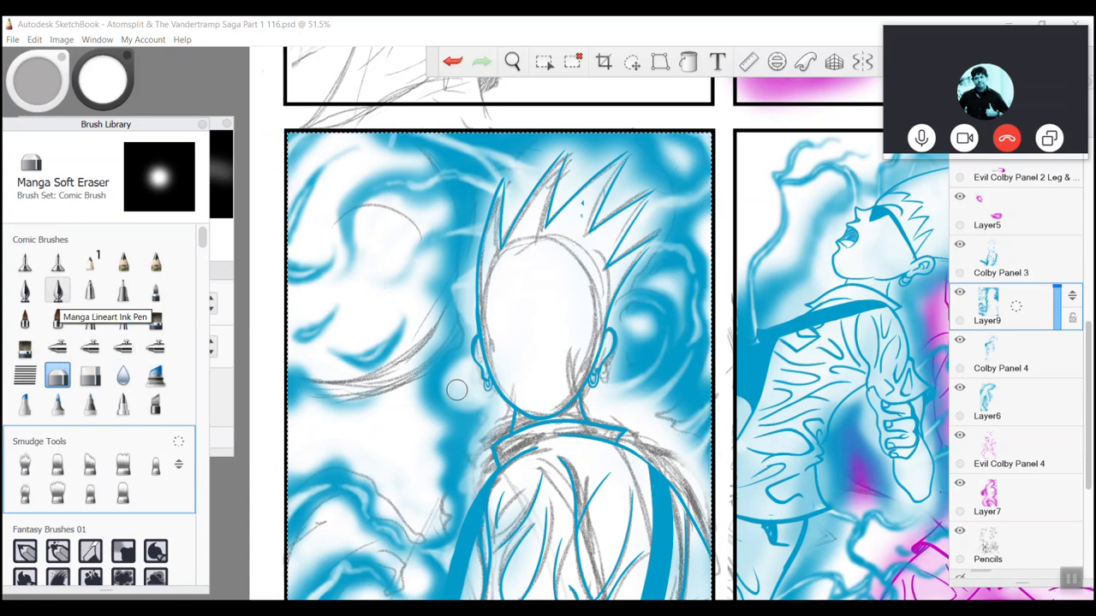
# Select the Blur brush under Comic Brushes in the Brush Library.
pyautogui.click(122, 377)
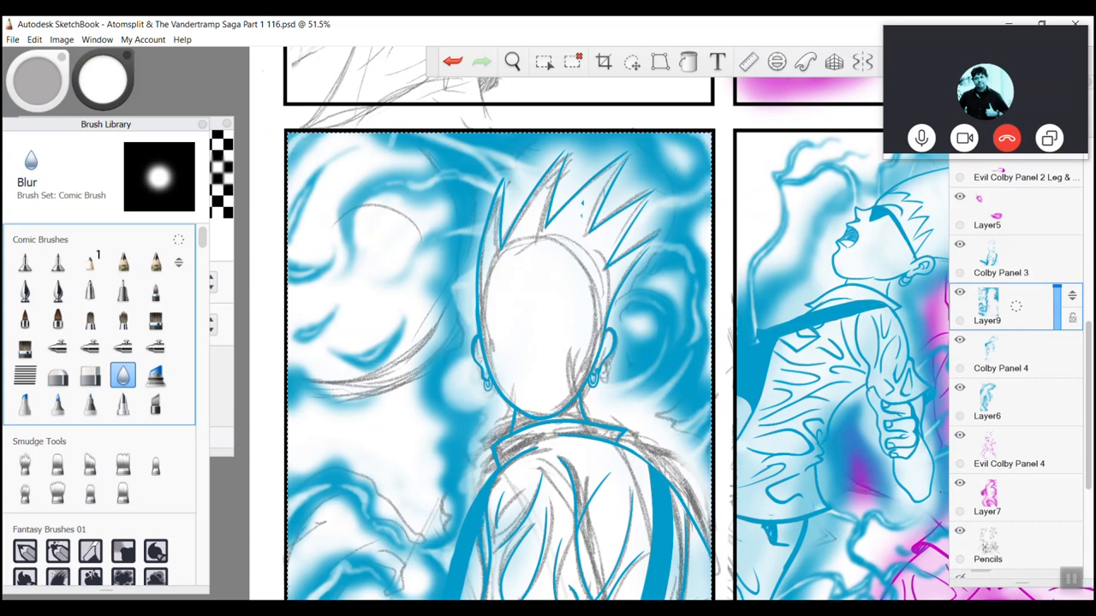
# Blur the cyan strokes smooth and add a new empty layer, Layer10, above Layer9.
pyautogui.scroll(-3)
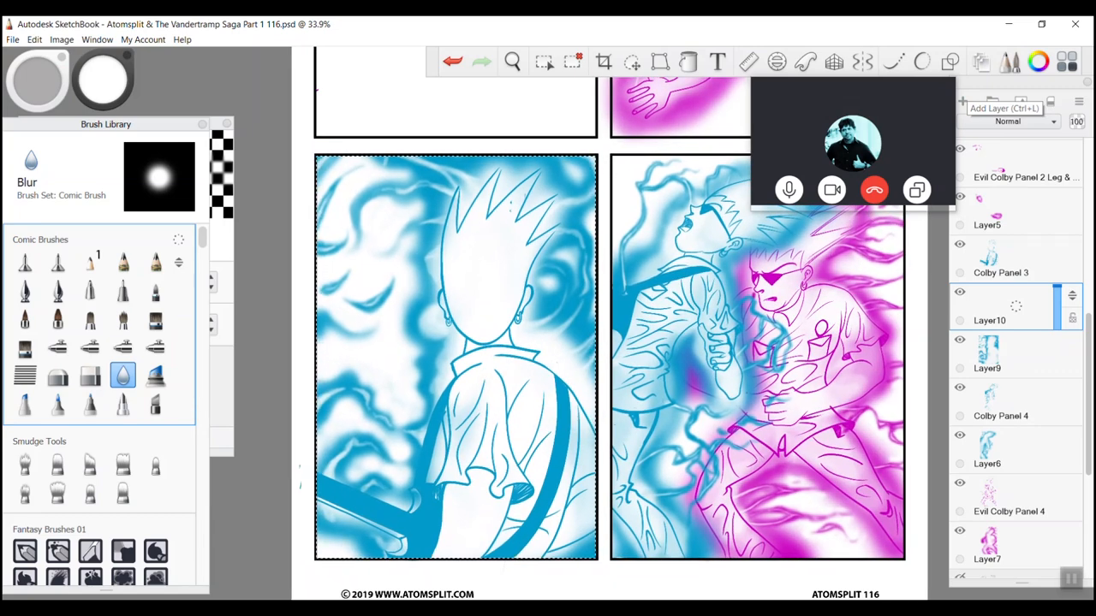
# Pick an orange-yellow hue on the colour puck and confirm it as the current colour.
pyautogui.scroll(-3)
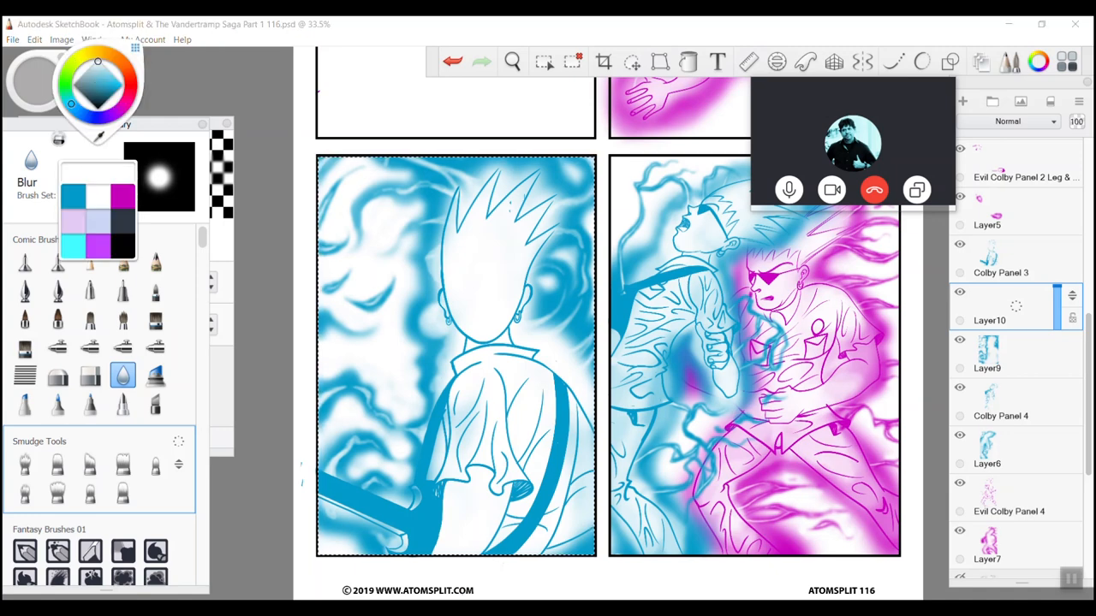
pyautogui.click(100, 69)
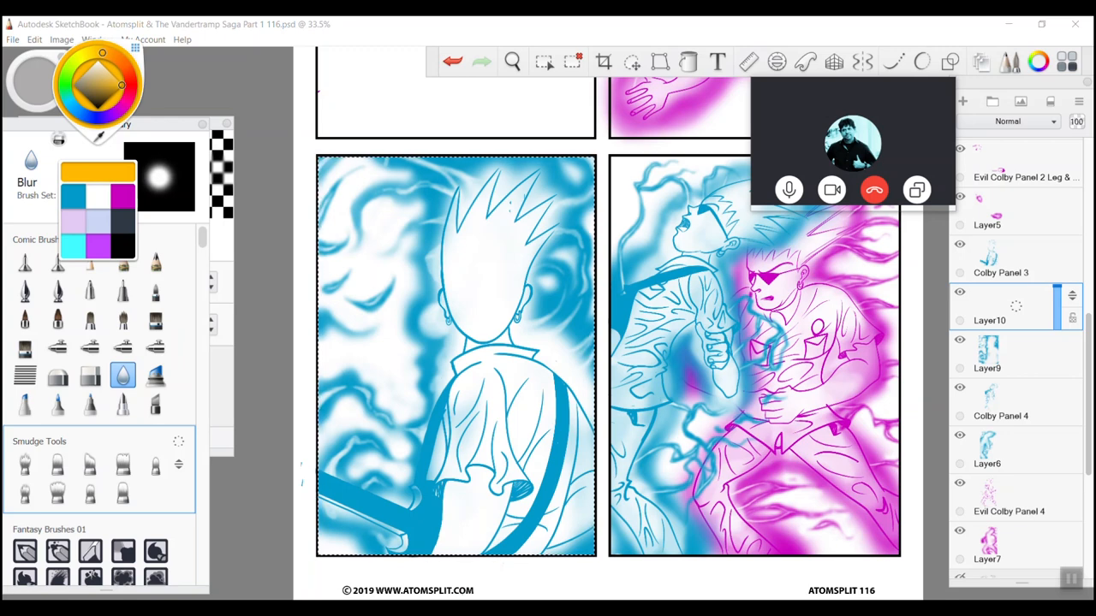
pyautogui.click(55, 291)
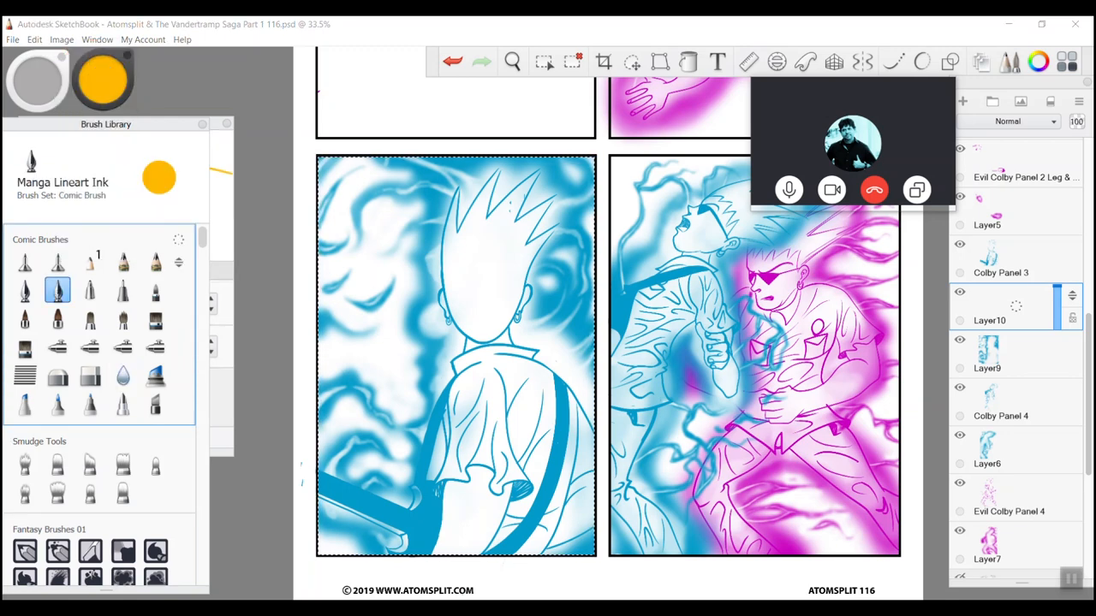